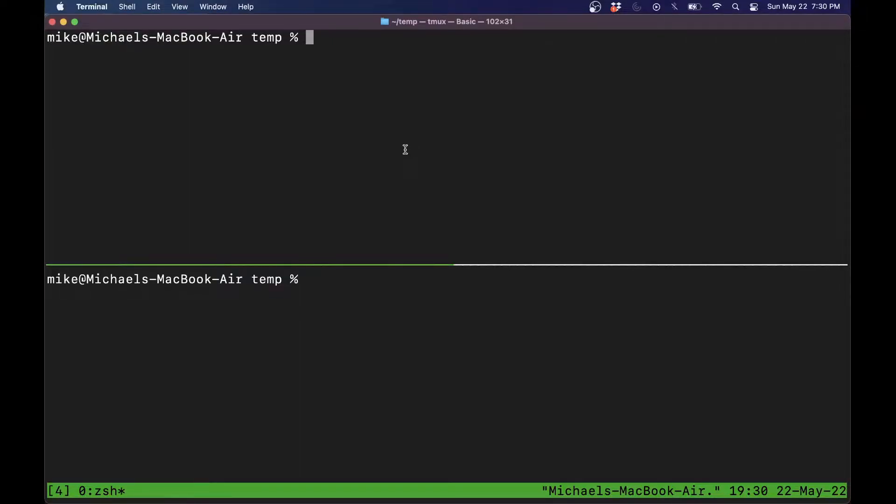
Open memoryleak.cpp in vim to show its loop allocating ints with new and never deleting.
{"action": "type", "text": "vim memoryleak.cpp"}
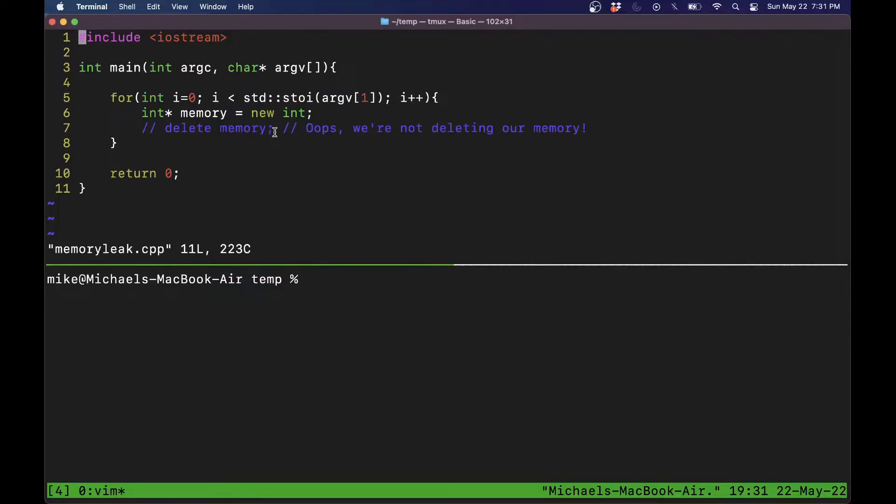
Compile memoryleak.cpp with clang++ -g into the prog executable.
{"action": "type", "text": "clang"}
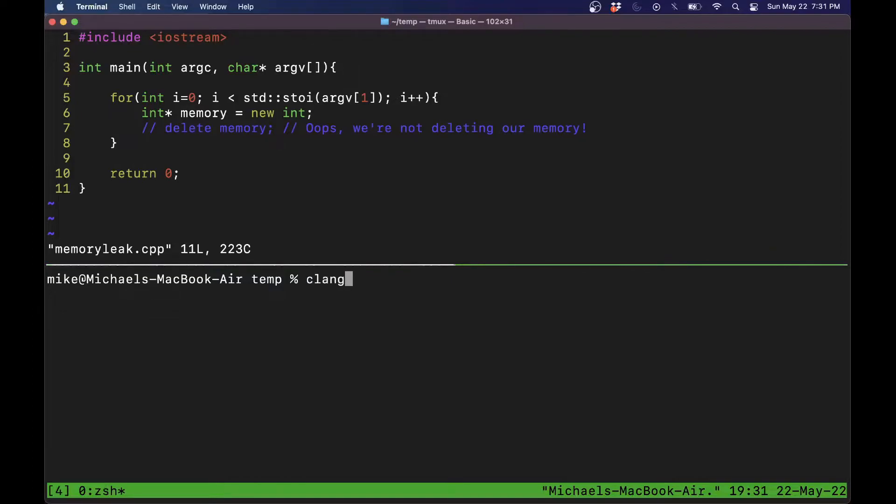
{"action": "type", "text": "++"}
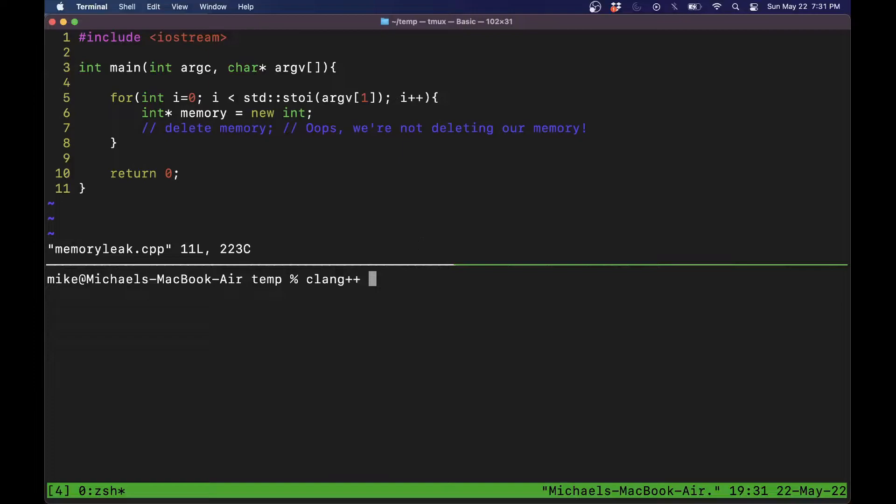
{"action": "type", "text": "-g me"}
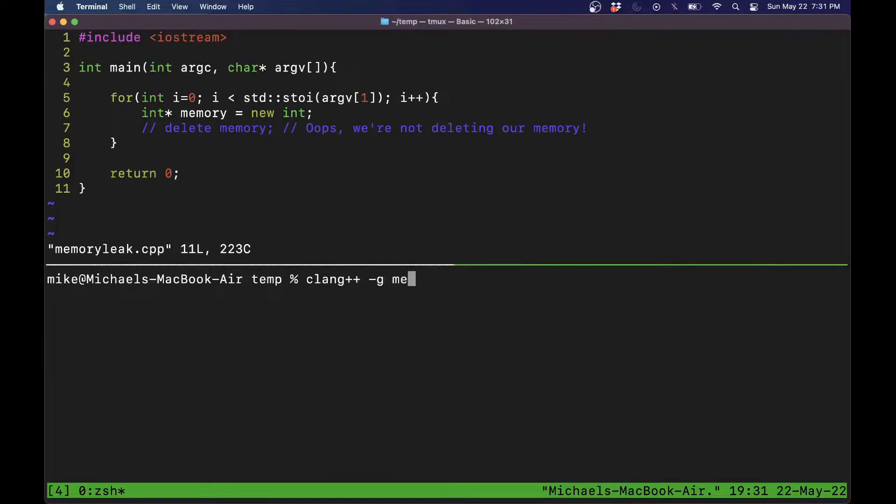
{"action": "type", "text": "moryleak.cpp -o prog"}
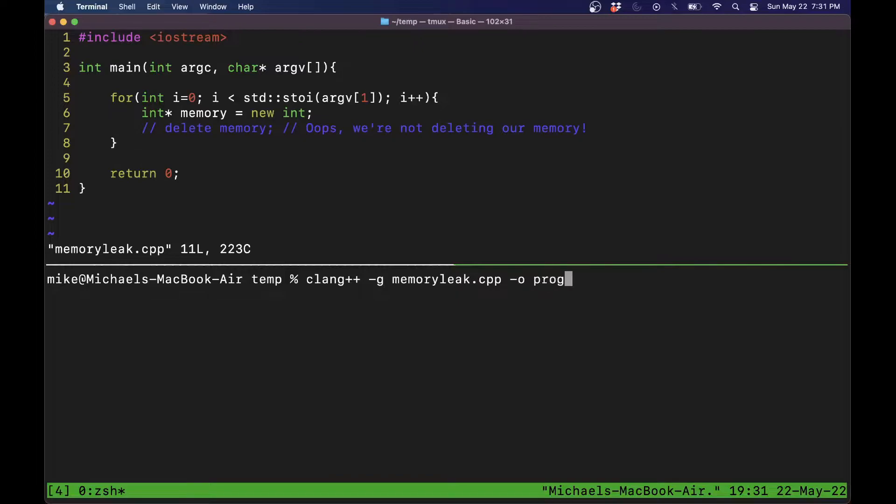
Run ./prog with no argument, which ends in a segmentation fault.
{"action": "type", "text": "./pro"}
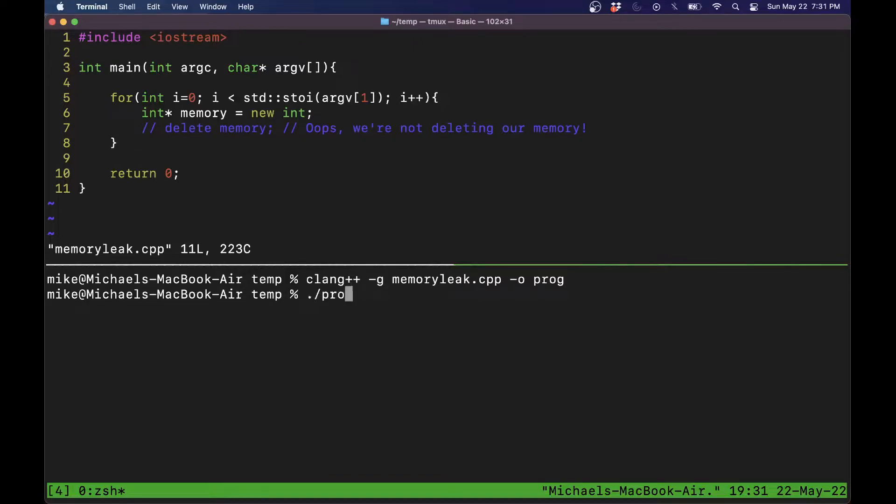
{"action": "key", "text": "Tab"}
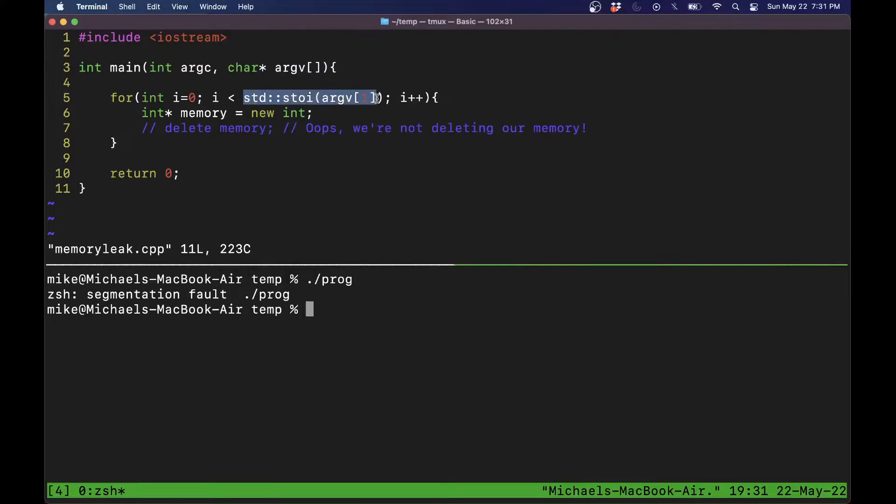
{"action": "type", "text": "./prog"}
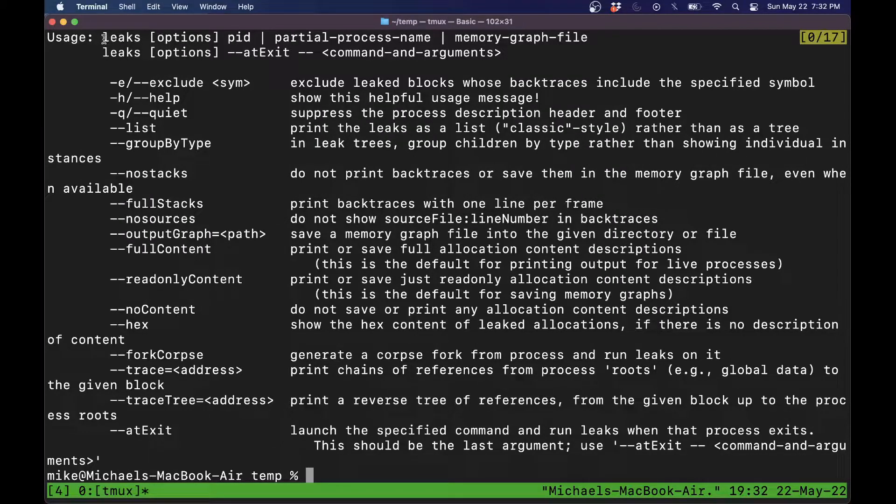
Review the leaks usage output, erase an unrun ps aux, and clear back to an empty prompt.
{"action": "left_click_drag", "start_coordinate": [102, 38], "coordinate": [250, 37]}
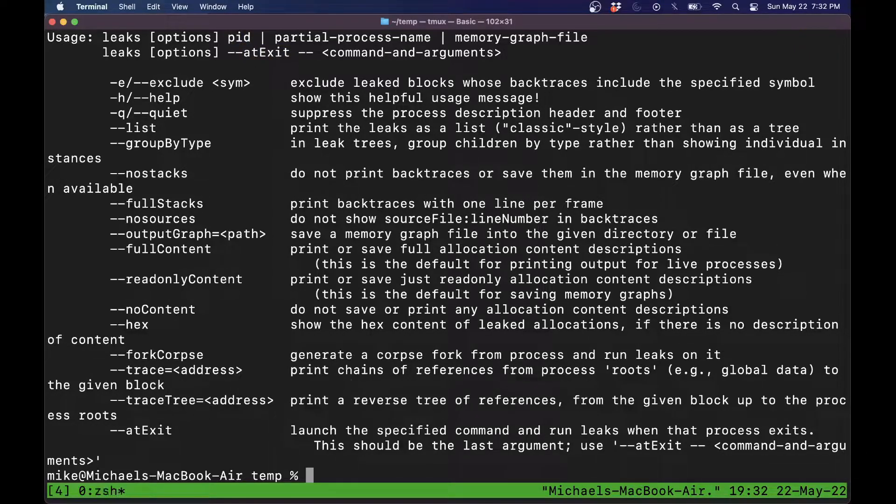
{"action": "type", "text": "ps aux"}
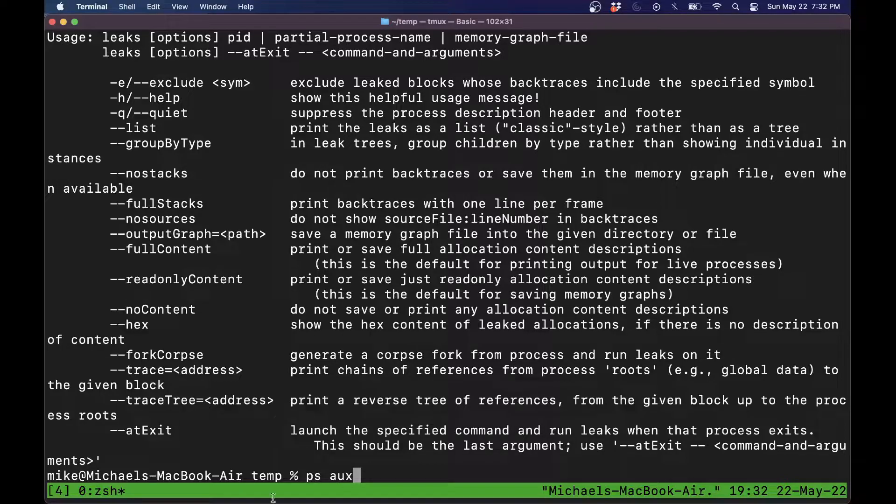
{"action": "key", "text": "Backspace"}
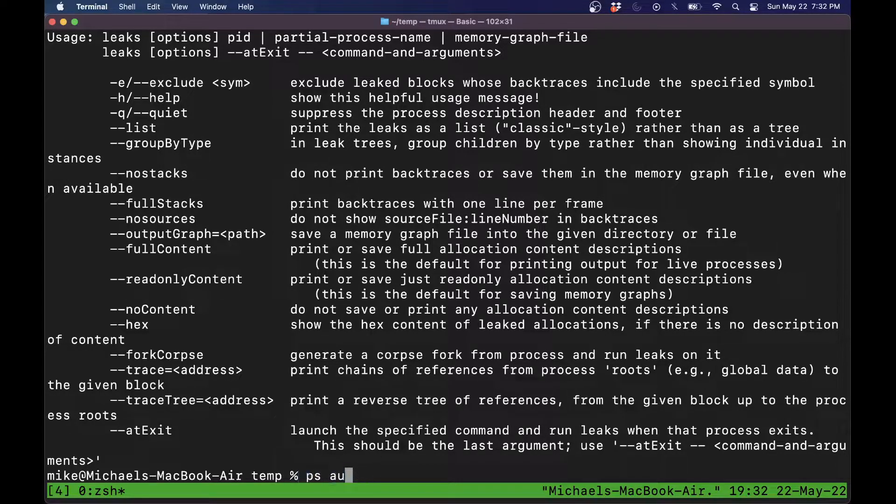
{"action": "key", "text": "ctrl+u"}
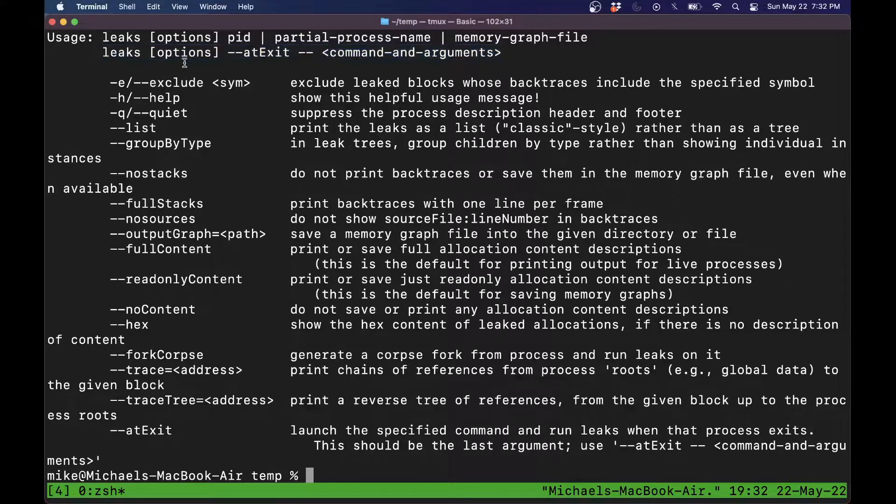
{"action": "double_click", "coordinate": [121, 52]}
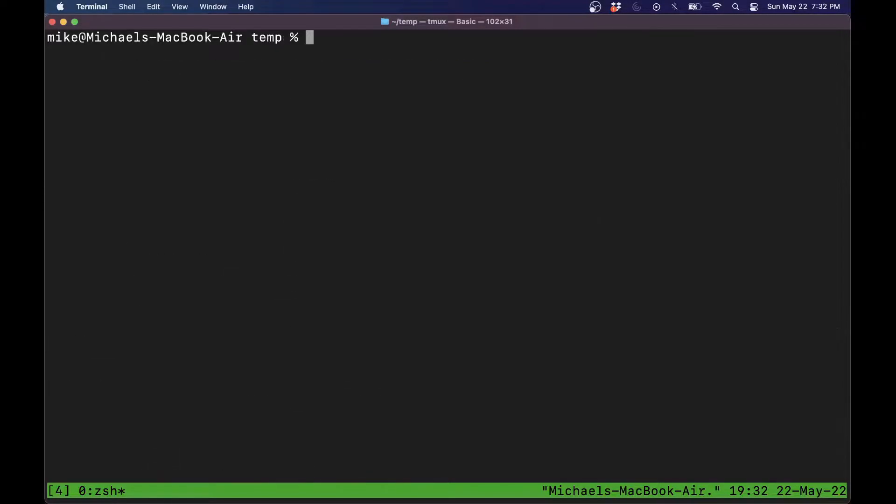
Run the leaks checker on ./prog 3 and scroll through its report.
{"action": "type", "text": "./"}
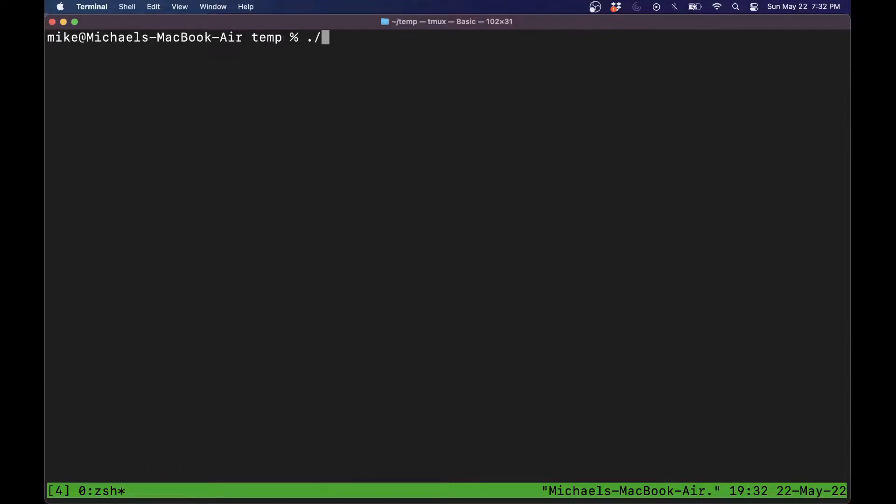
{"action": "type", "text": "leaks --atExit --"}
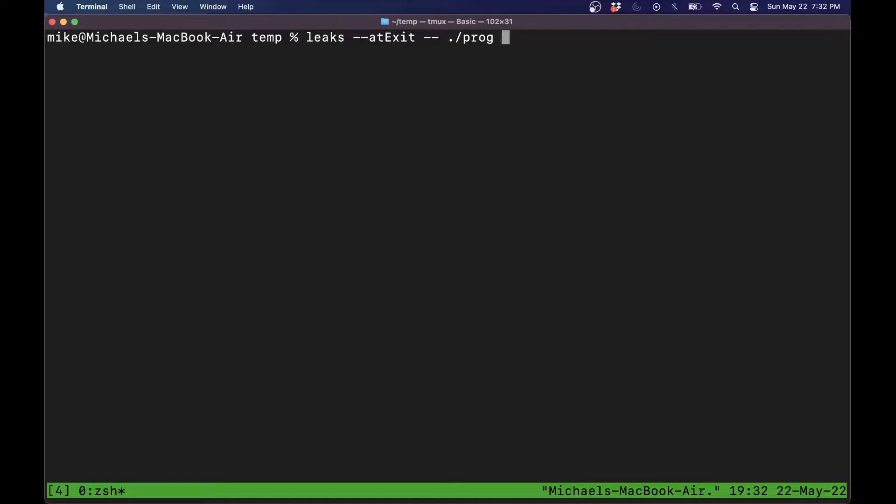
{"action": "type", "text": "3"}
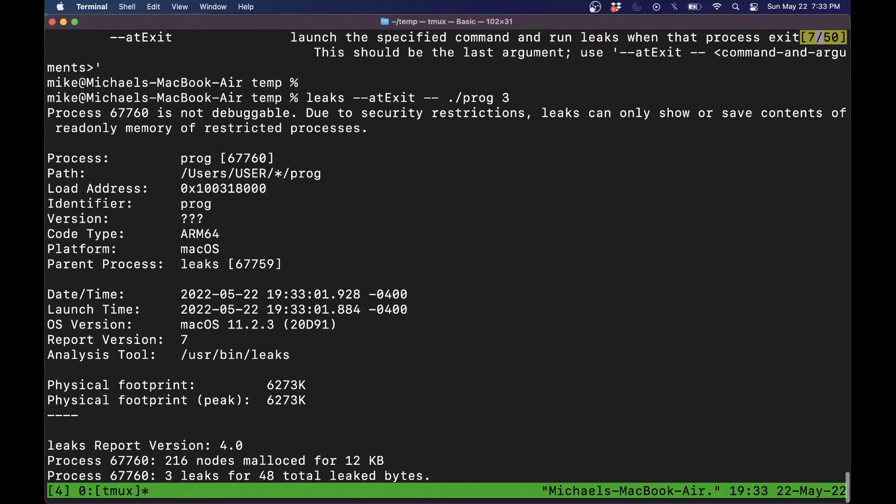
{"action": "left_click_drag", "start_coordinate": [307, 98], "coordinate": [501, 98]}
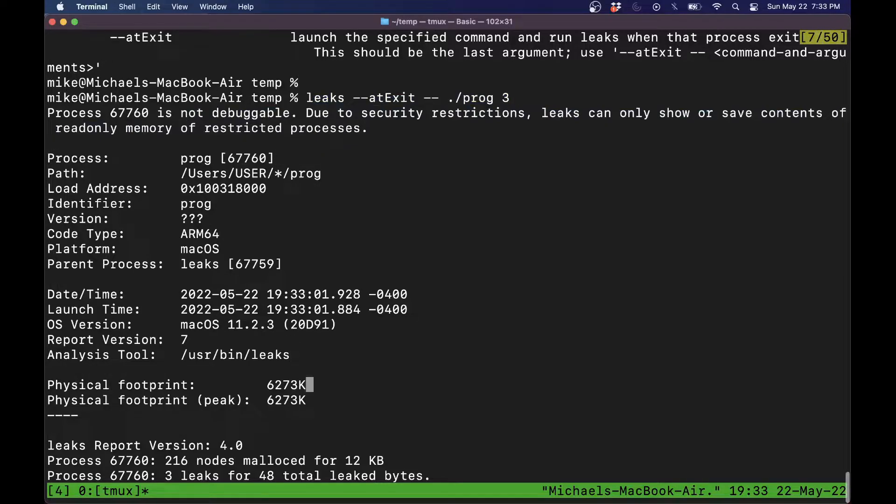
{"action": "scroll", "scroll_direction": "down", "scroll_amount": 3}
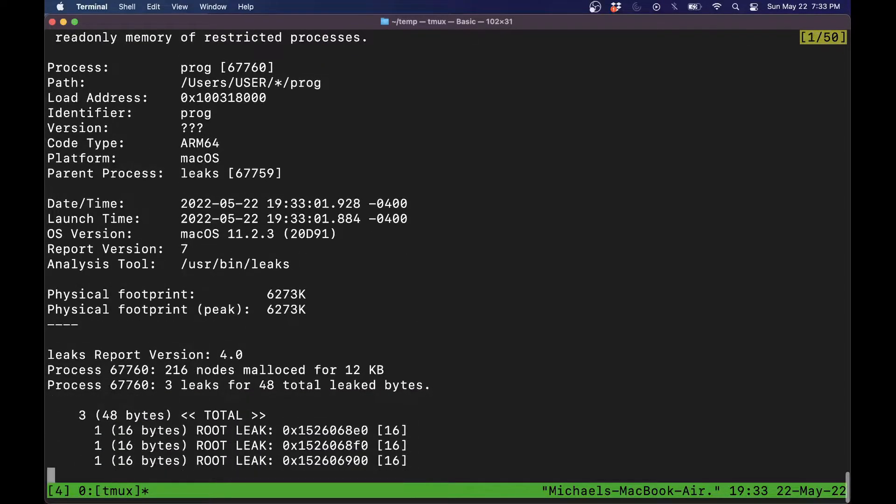
{"action": "scroll", "scroll_direction": "down", "scroll_amount": 3}
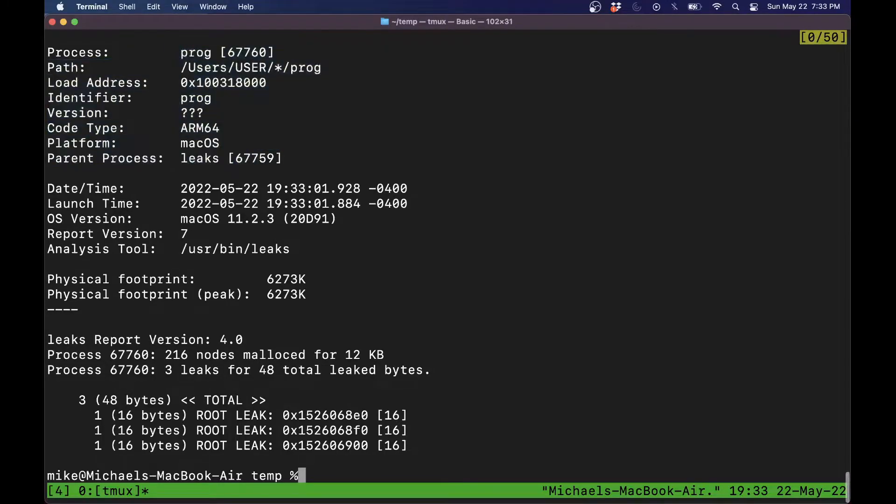
Highlight the three 16-byte ROOT LEAK lines, then run leaks --atExit -- ./prog 3 again.
{"action": "left_click_drag", "start_coordinate": [180, 188], "coordinate": [325, 297]}
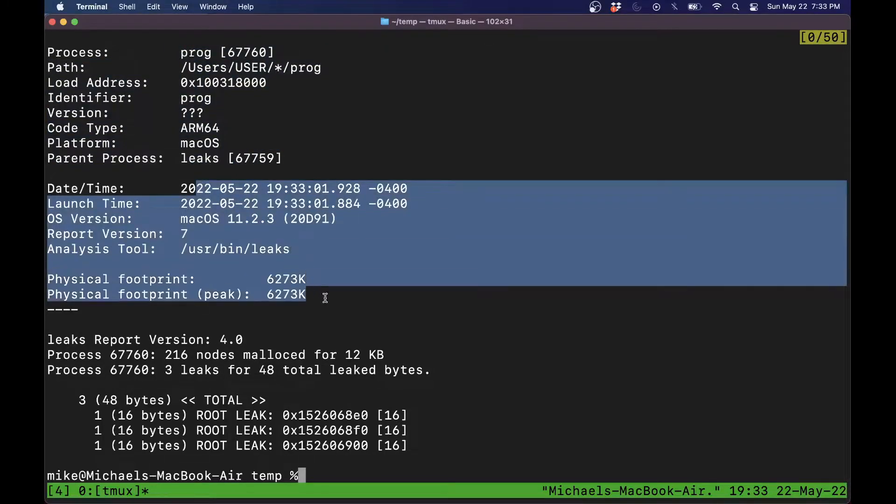
{"action": "left_click_drag", "start_coordinate": [325, 297], "coordinate": [420, 437]}
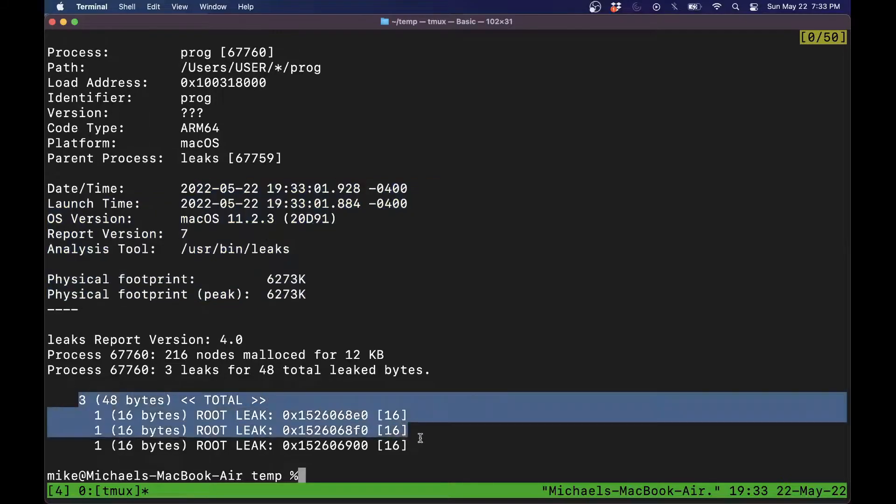
{"action": "left_click", "coordinate": [100, 400]}
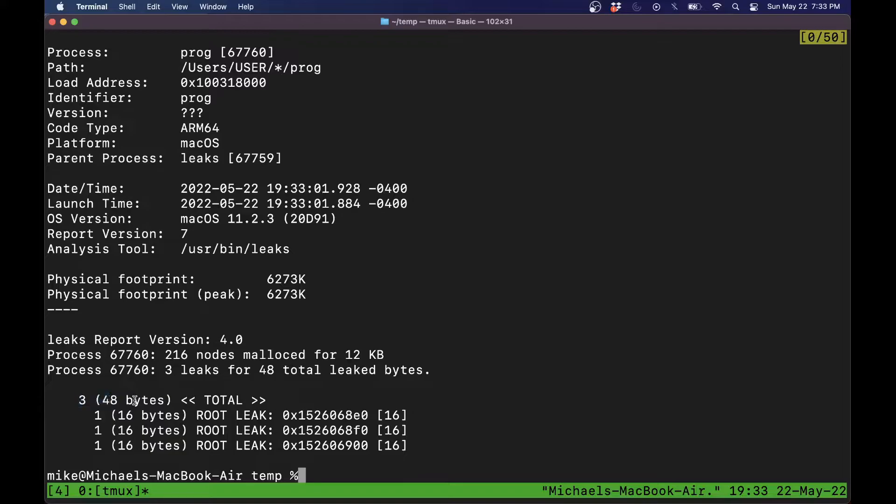
{"action": "type", "text": "leaks --atExit -- ./prog 3"}
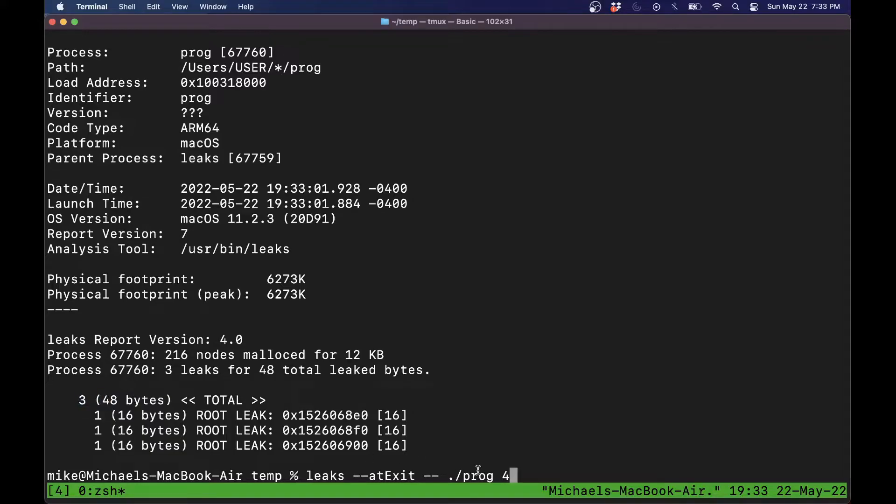
{"action": "key", "text": "Return"}
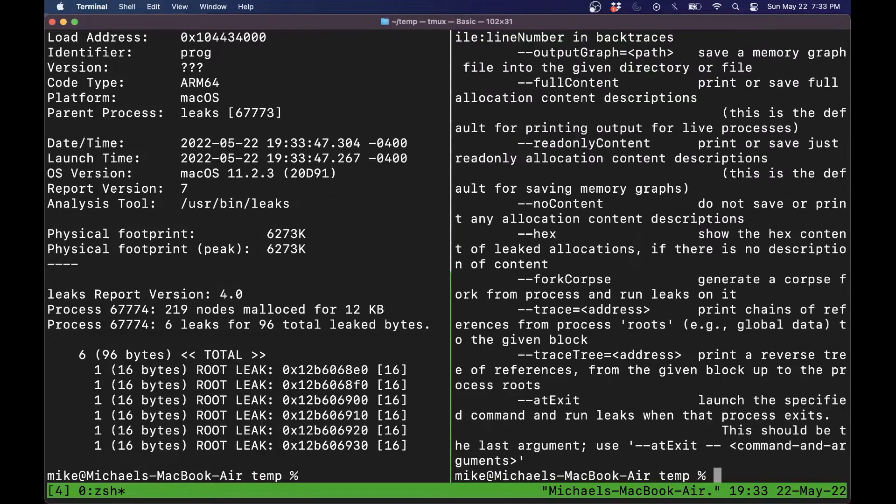
{"action": "mouse_move", "coordinate": [602, 166]}
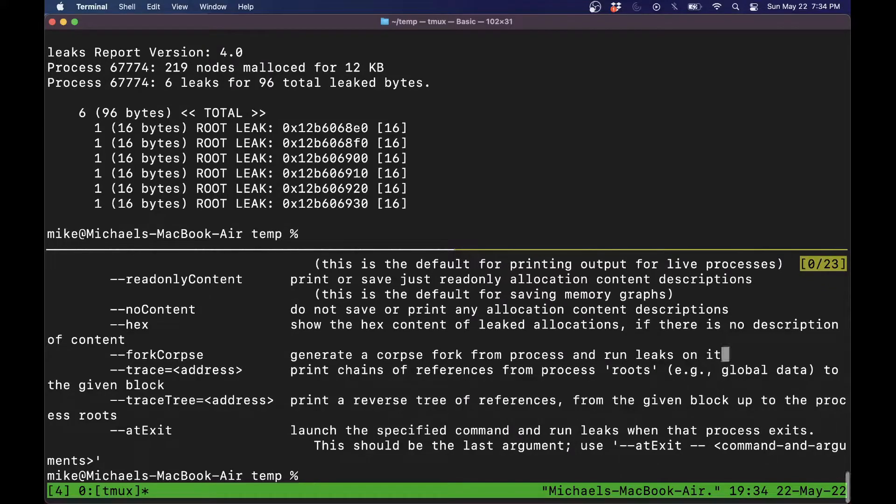
Scroll the leaks help pane down to the --list classic output option.
{"action": "scroll", "scroll_direction": "down", "scroll_amount": 3}
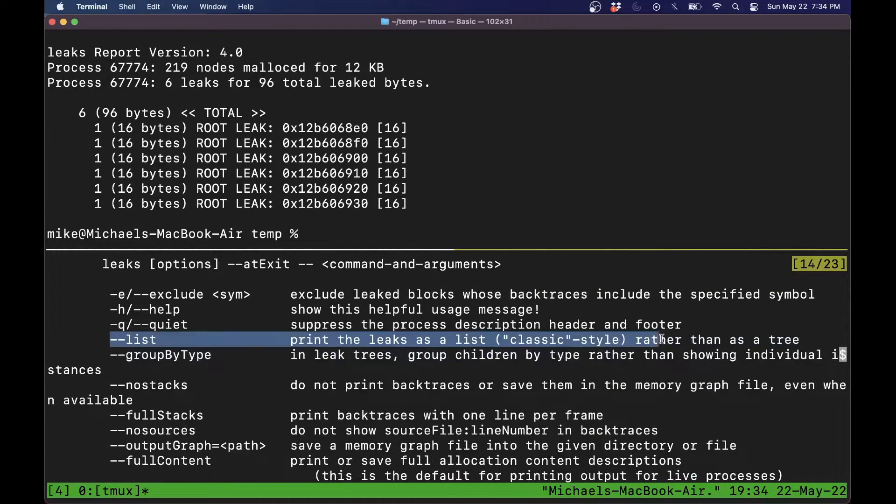
{"action": "mouse_move", "coordinate": [663, 336]}
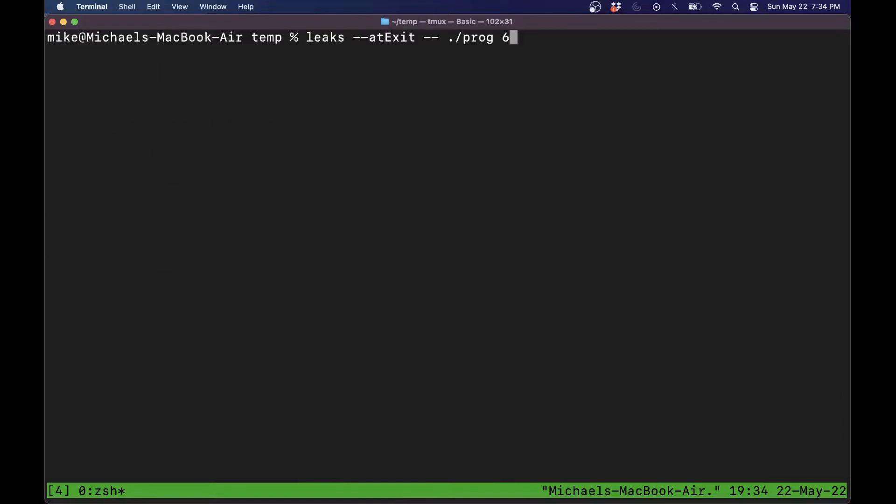
Run the list-style leak check showing six 16-byte Leak lines, then clear the screen.
{"action": "key", "text": "Left"}
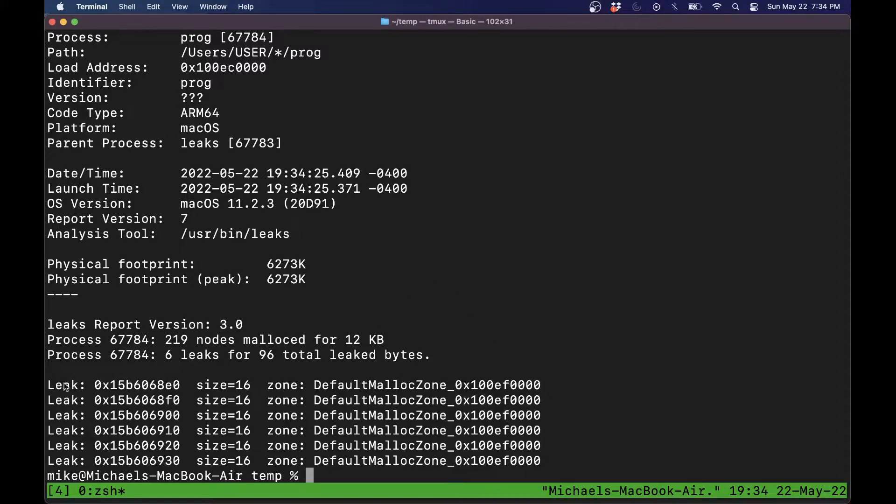
{"action": "left_click_drag", "start_coordinate": [63, 384], "coordinate": [486, 445]}
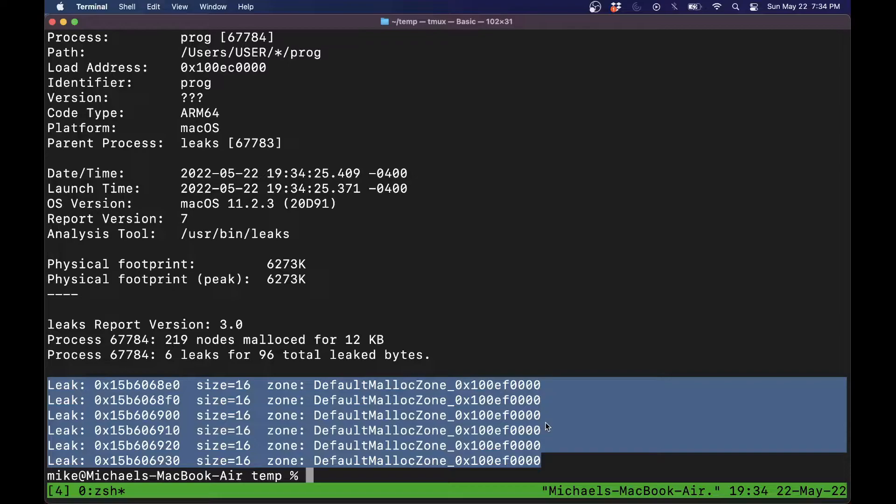
{"action": "double_click", "coordinate": [498, 384]}
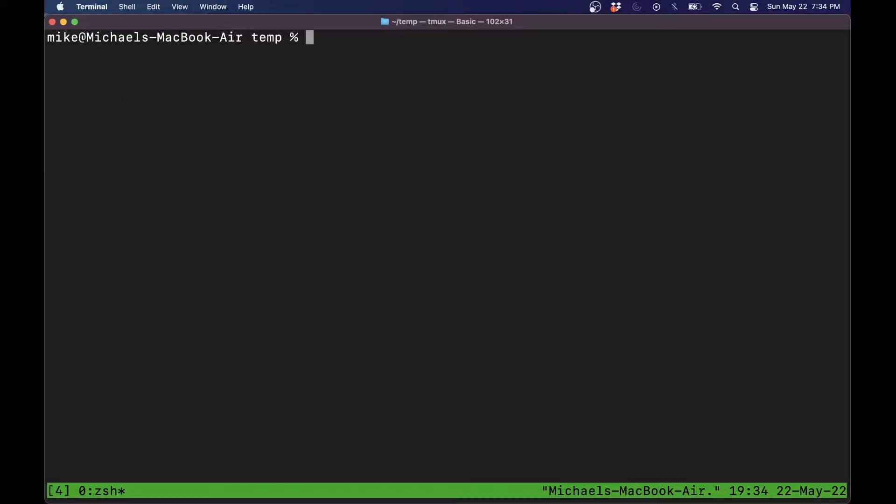
Export MallocStackLogging=1 and run ./prog, selecting its stack-log recording messages.
{"action": "type", "text": "export"}
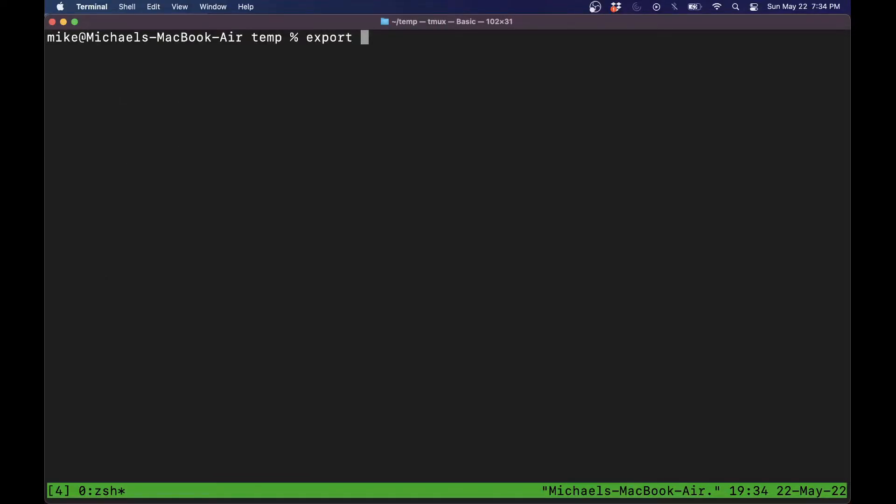
{"action": "type", "text": "MallocStack"}
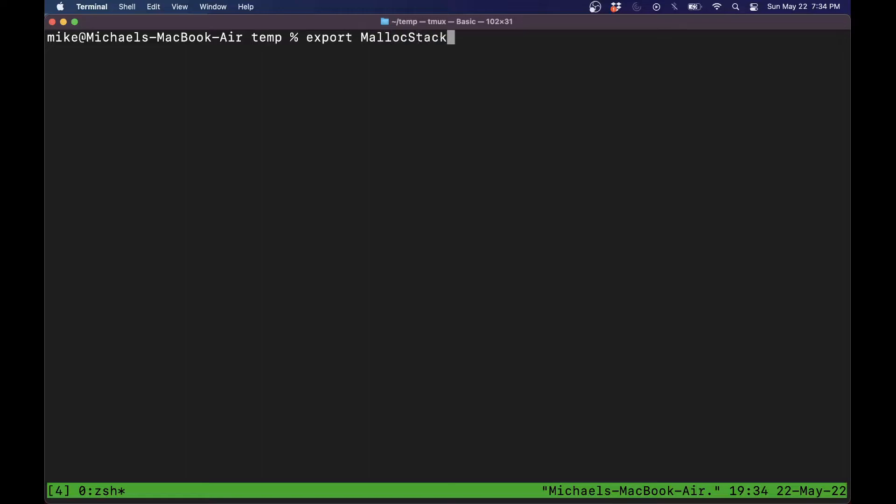
{"action": "type", "text": "Logging=1"}
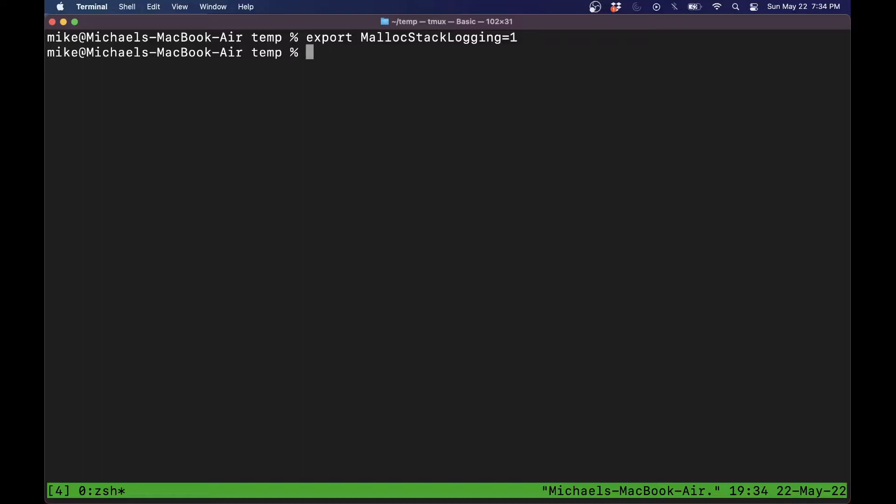
{"action": "type", "text": "./prog 3"}
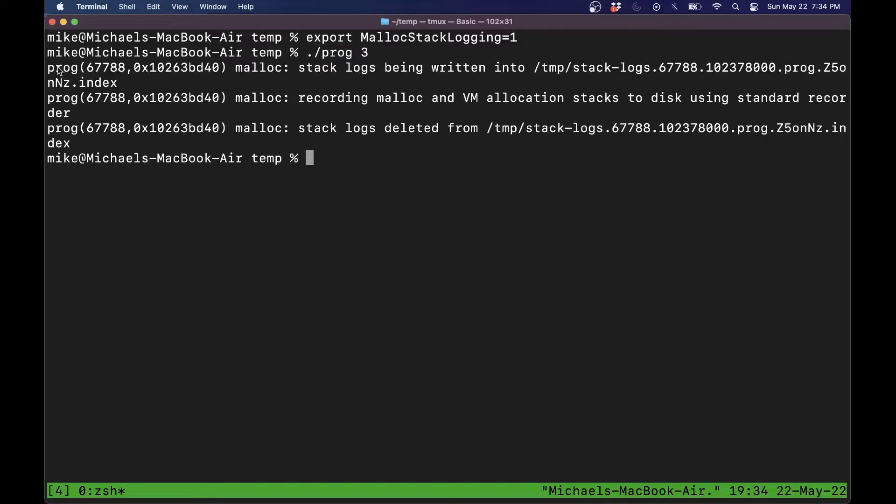
{"action": "left_click_drag", "start_coordinate": [48, 67], "coordinate": [70, 144]}
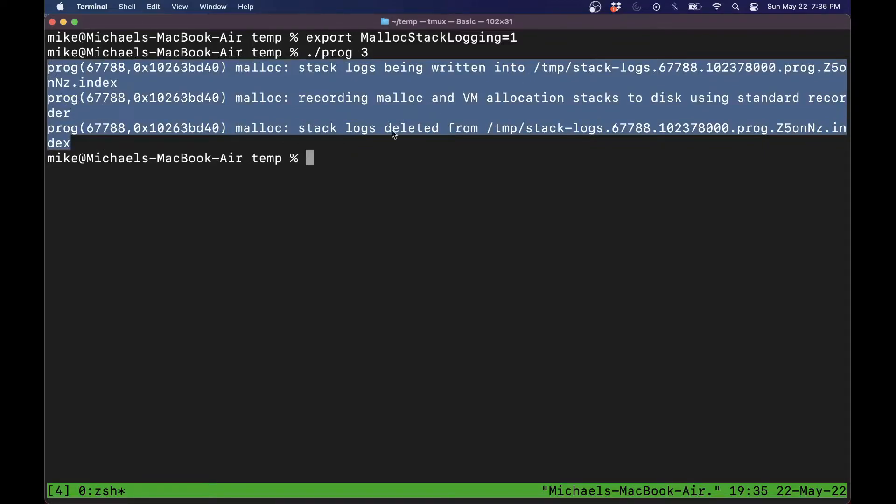
{"action": "left_click", "coordinate": [400, 137]}
{"action": "type", "text": "leaks --atExit --list -- ./prog 6"}
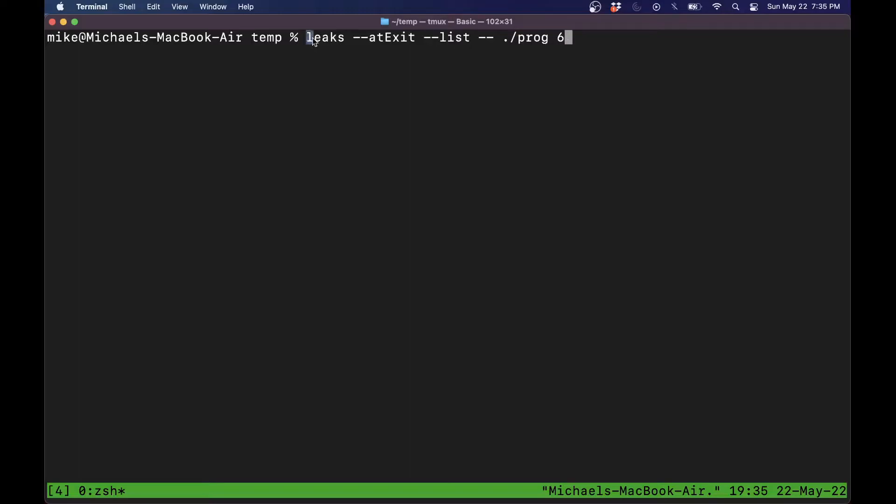
Run leaks --atExit --list -- ./prog 3 and scroll to the three Leak entries.
{"action": "double_click", "coordinate": [444, 37]}
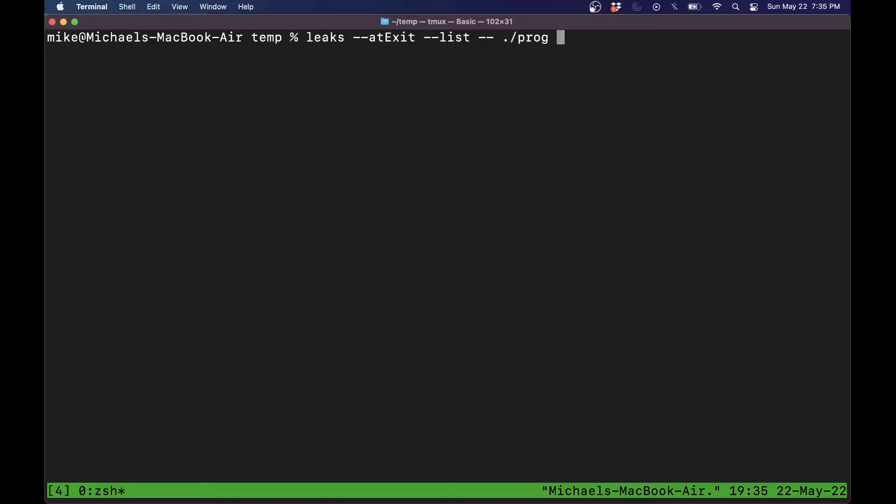
{"action": "type", "text": "3"}
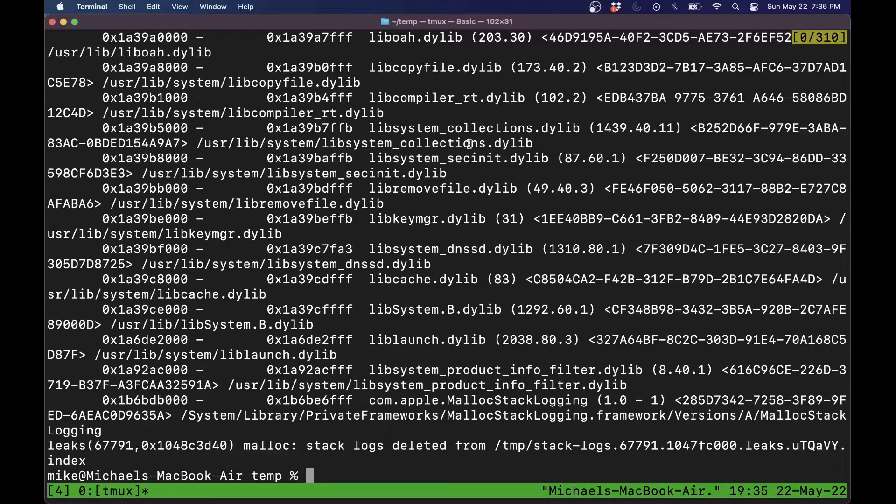
{"action": "scroll", "scroll_direction": "down", "scroll_amount": 3}
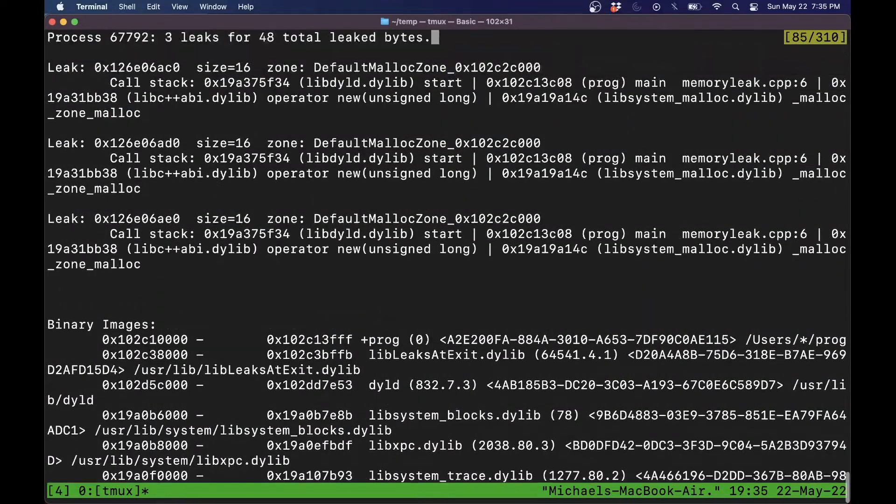
{"action": "scroll", "scroll_direction": "down", "scroll_amount": 3}
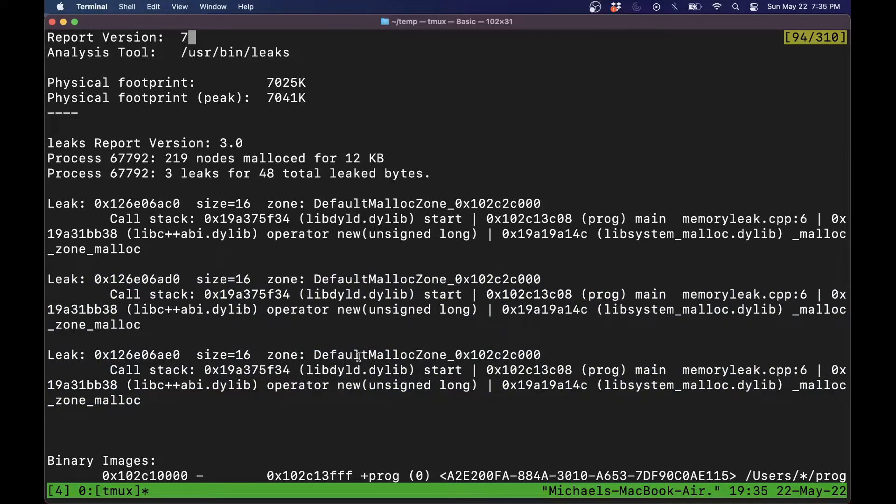
Select the main frame and memoryleak.cpp:6 in the last leak's call stack.
{"action": "double_click", "coordinate": [442, 370]}
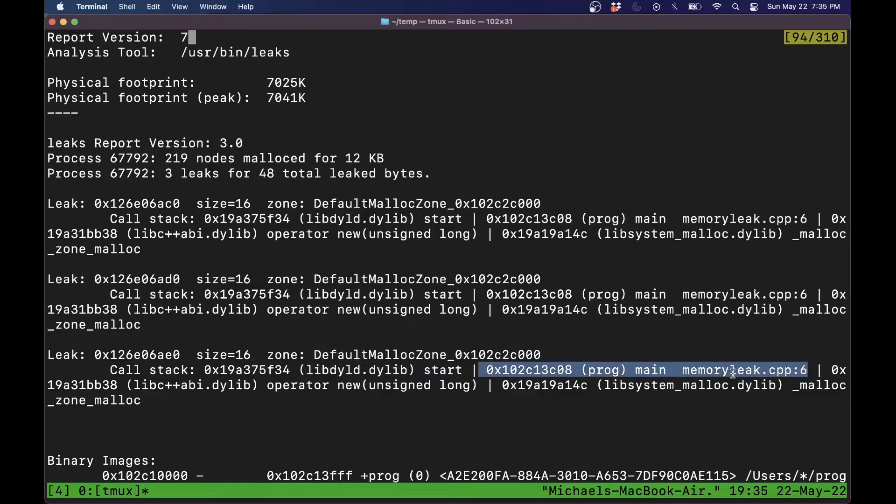
{"action": "left_click_drag", "start_coordinate": [480, 369], "coordinate": [818, 370]}
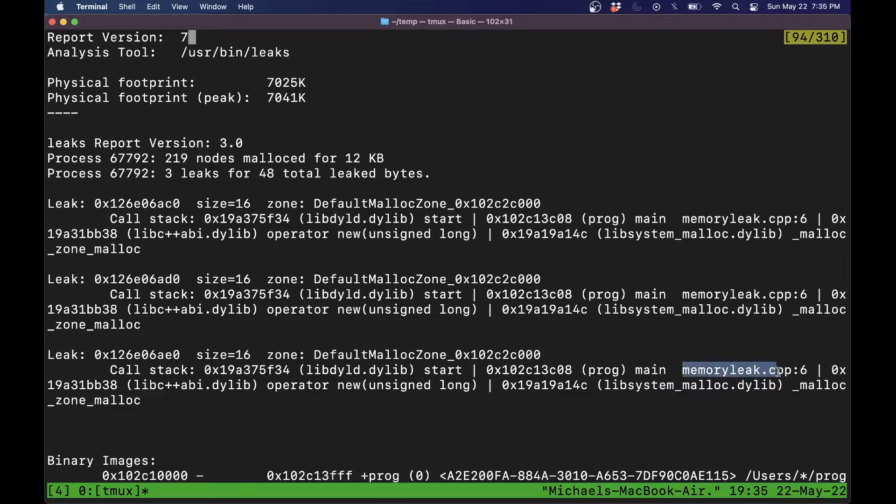
{"action": "left_click_drag", "start_coordinate": [778, 370], "coordinate": [811, 370]}
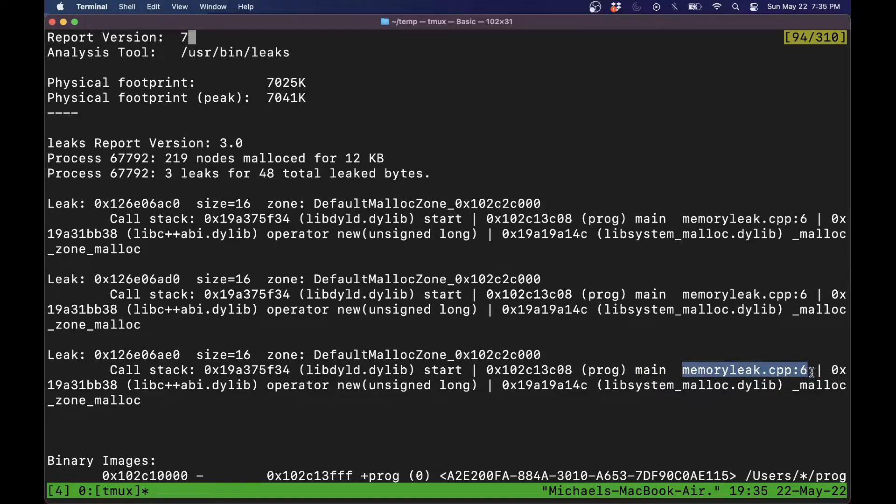